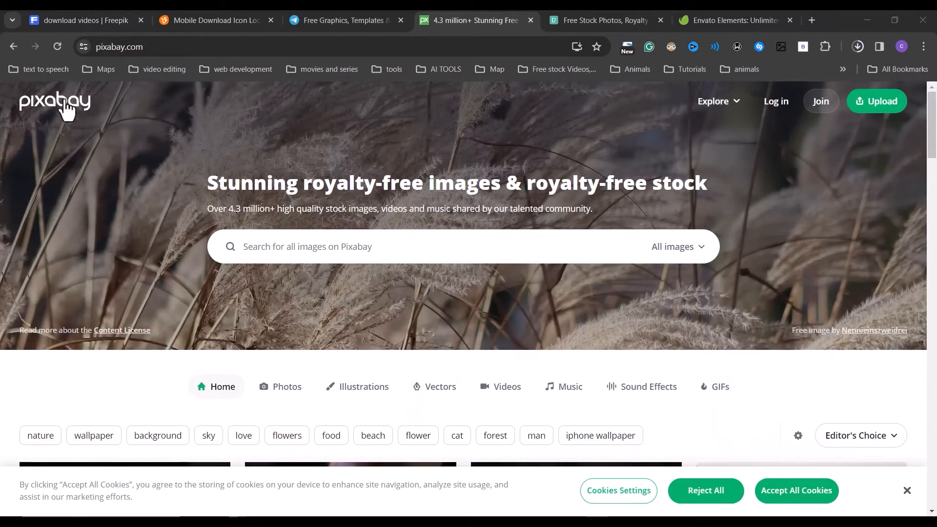
Browse the Pexels, Envato and Pixabay tabs, then close the copyright details to show the video list.
{"action": "left_click", "coordinate": [603, 19]}
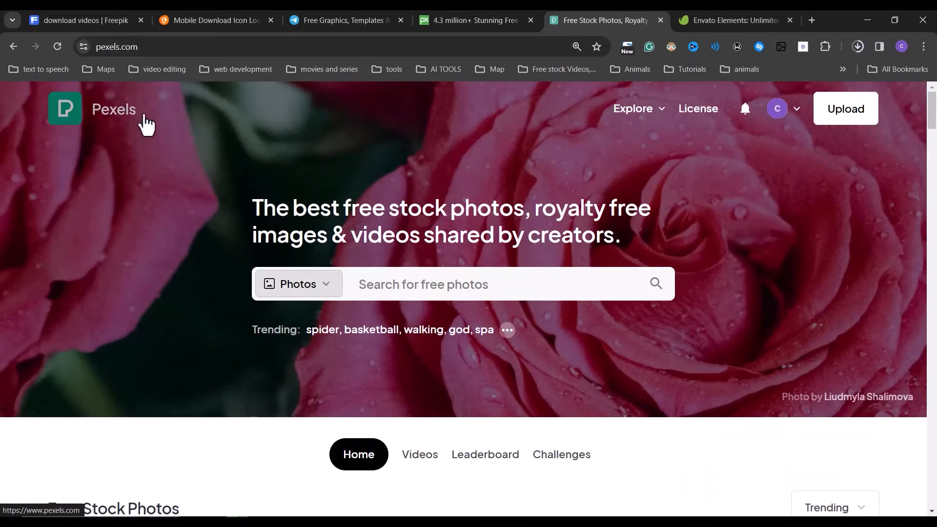
{"action": "left_click", "coordinate": [736, 20]}
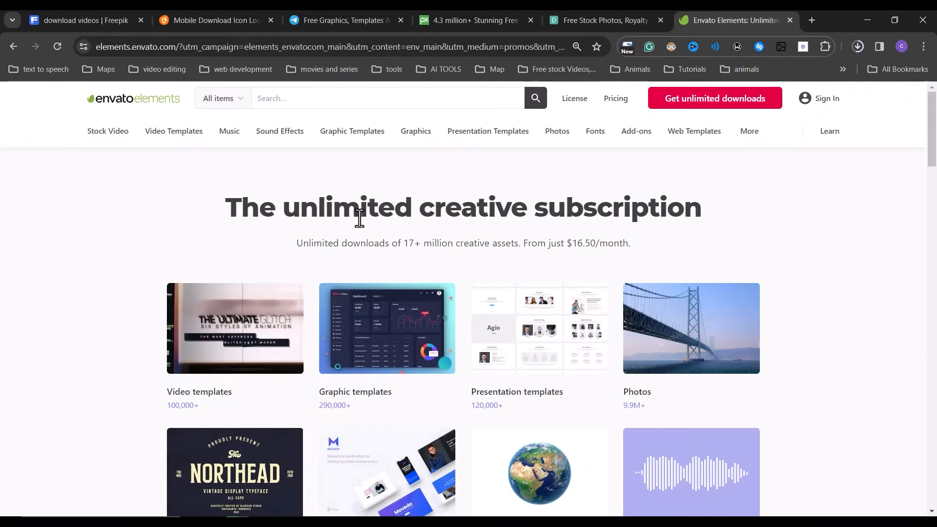
{"action": "mouse_move", "coordinate": [280, 131]}
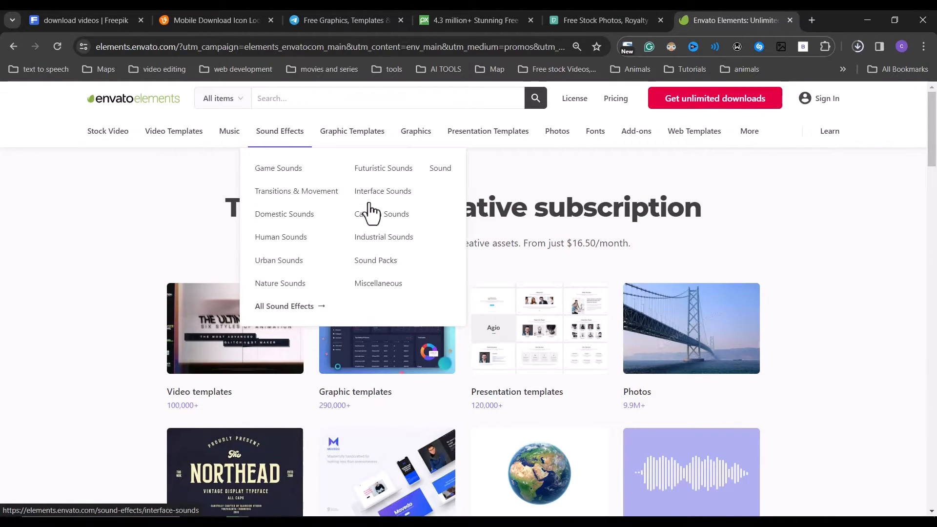
{"action": "left_click", "coordinate": [472, 19]}
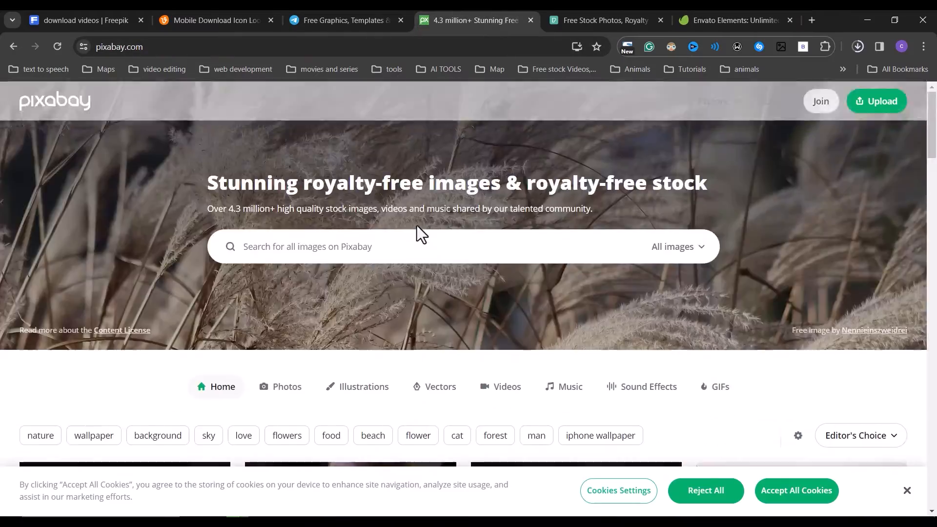
{"action": "left_click", "coordinate": [600, 19]}
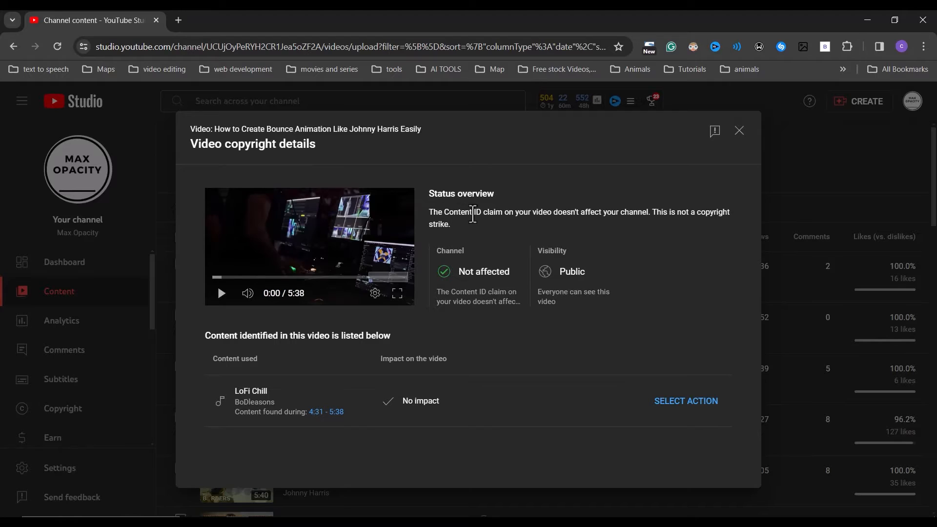
{"action": "mouse_move", "coordinate": [622, 226]}
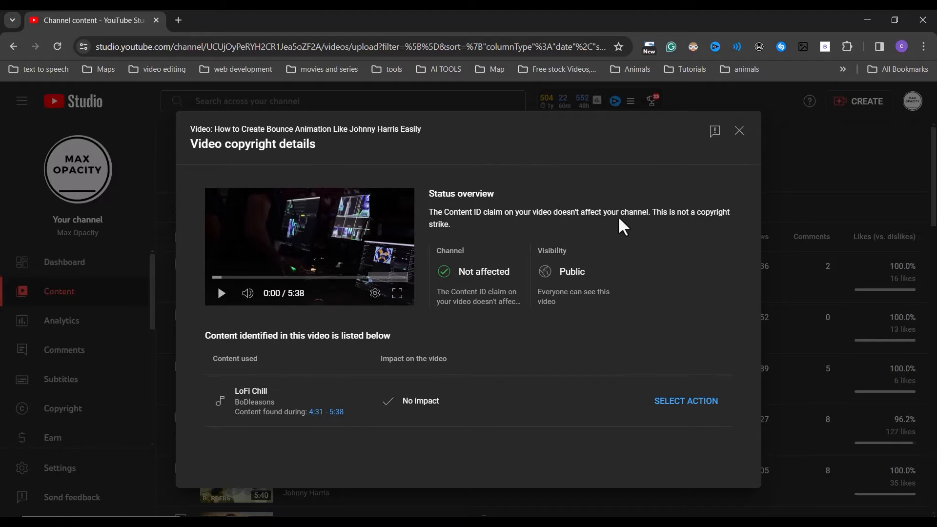
{"action": "mouse_move", "coordinate": [638, 215]}
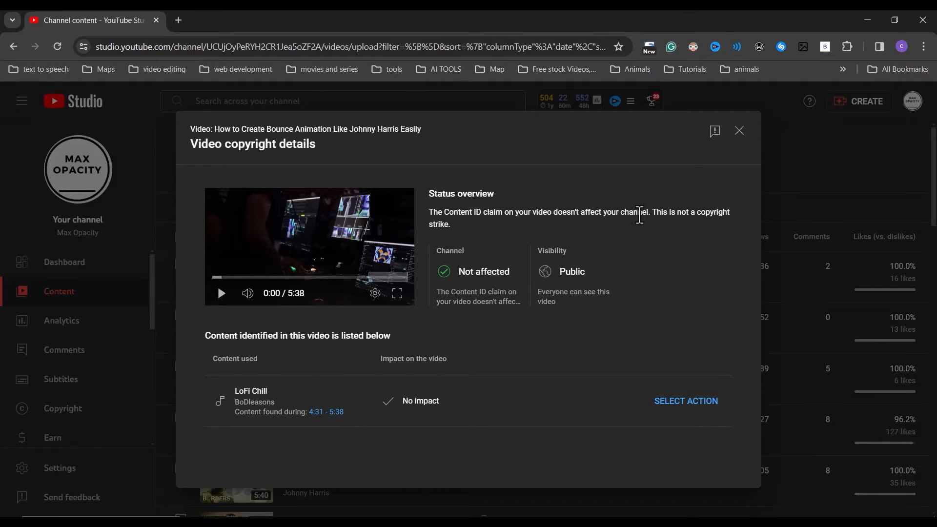
{"action": "left_click", "coordinate": [738, 131]}
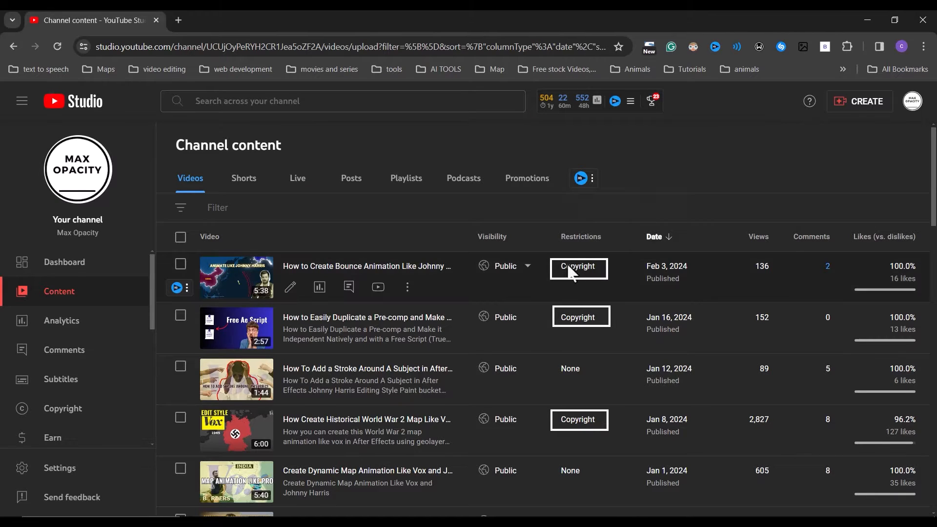
{"action": "mouse_move", "coordinate": [576, 265]}
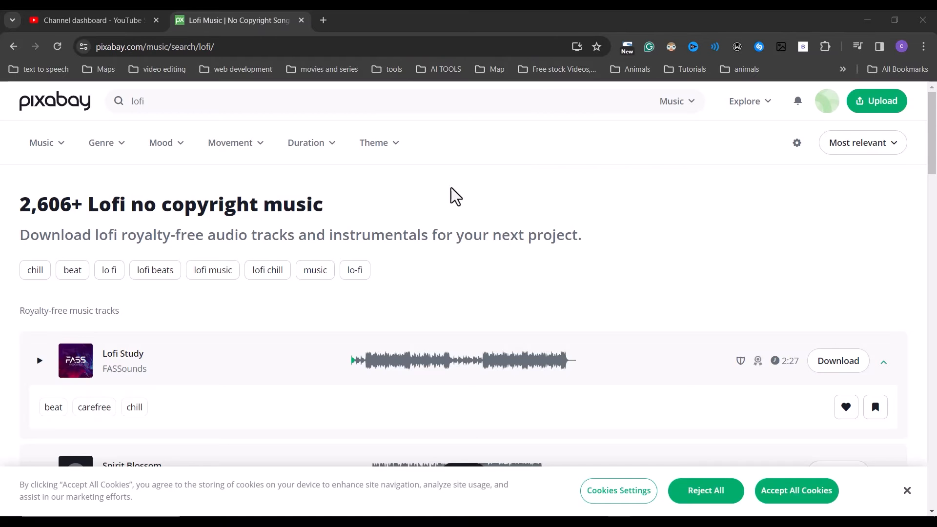
{"action": "mouse_move", "coordinate": [838, 361]}
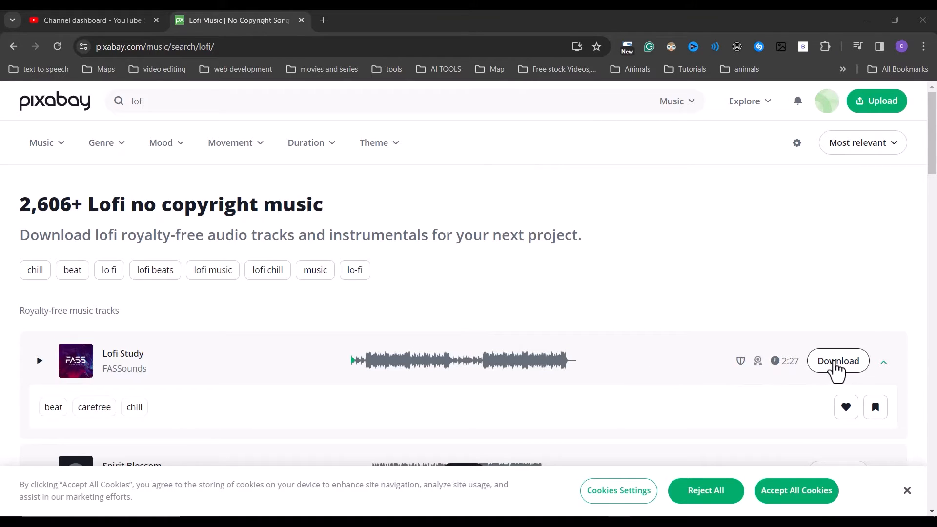
Download the Lofi Study track and its Pixabay license certificate.
{"action": "left_click", "coordinate": [838, 361]}
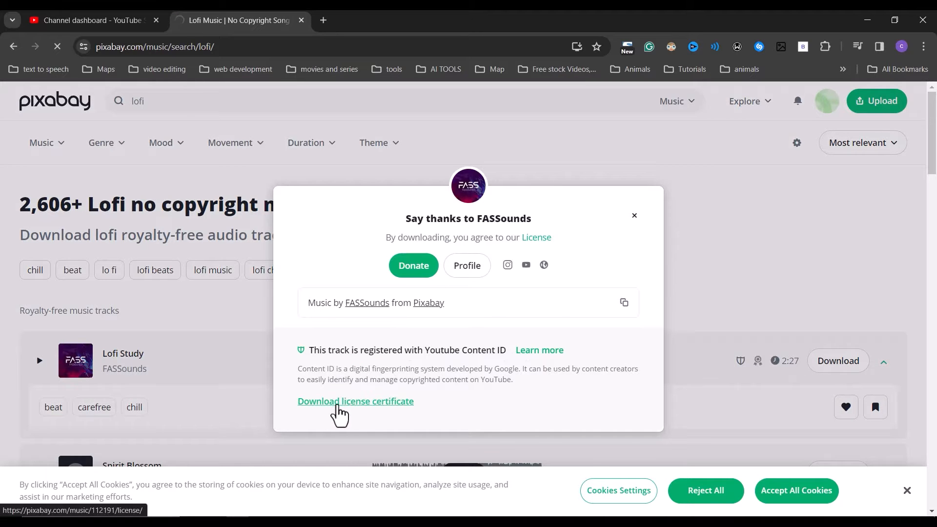
{"action": "left_click", "coordinate": [355, 401]}
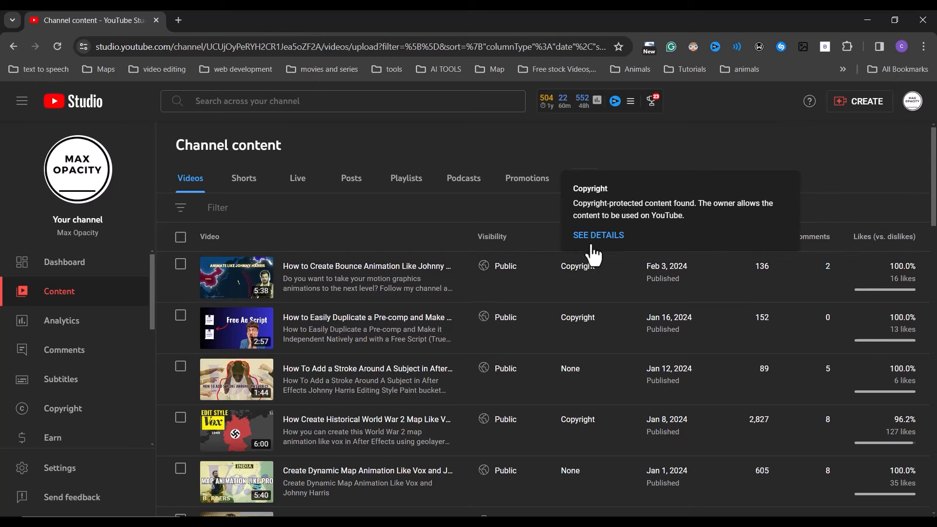
{"action": "mouse_move", "coordinate": [598, 235]}
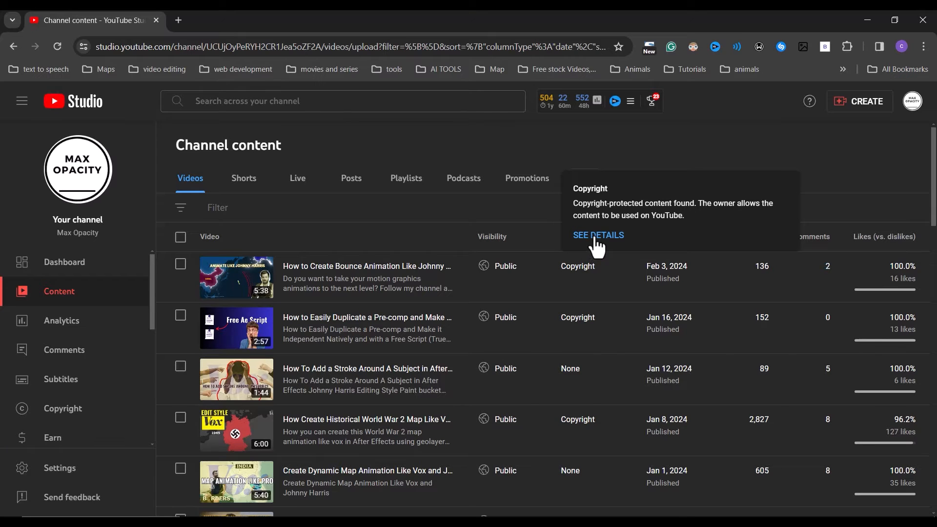
Show the copyright details for the Bounce Animation video with its LoFi Chill claim.
{"action": "left_click", "coordinate": [598, 235]}
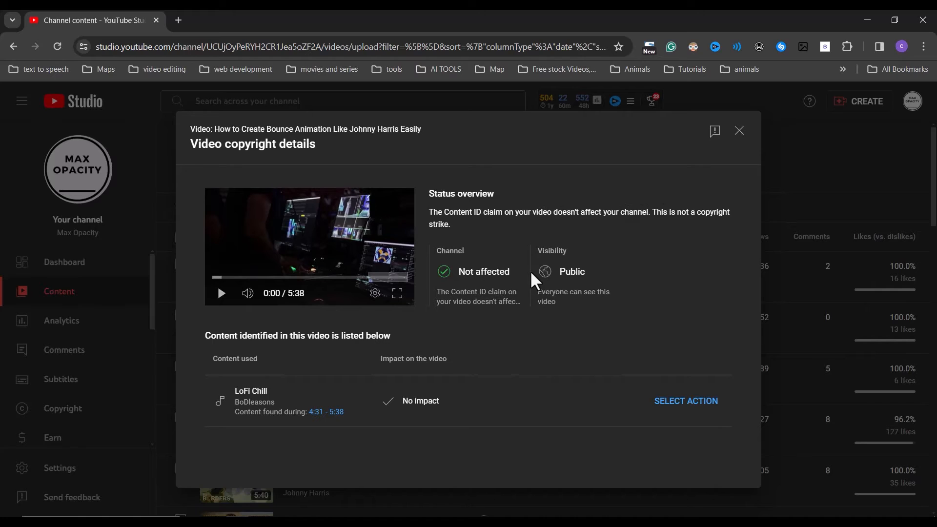
{"action": "mouse_move", "coordinate": [466, 364]}
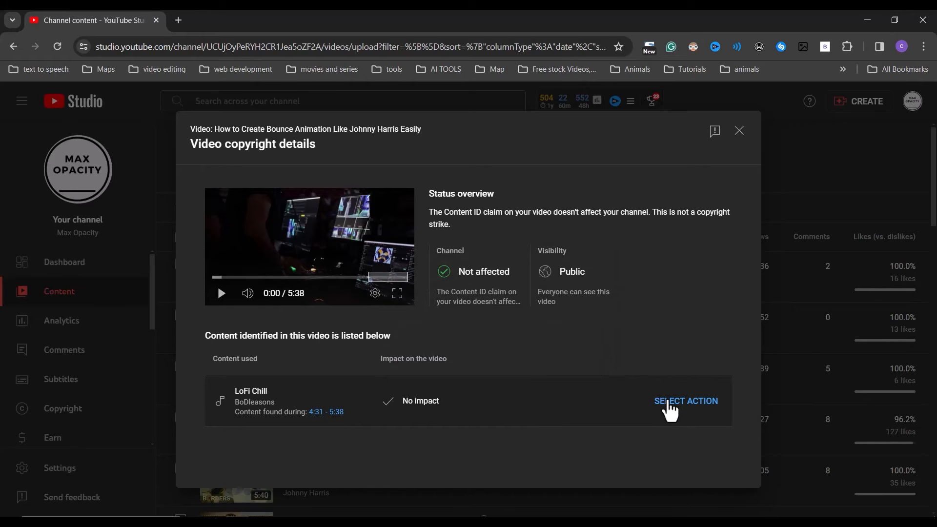
Start a dispute on the LoFi Chill claim, pass eligibility and choose License as the reason.
{"action": "left_click", "coordinate": [685, 401]}
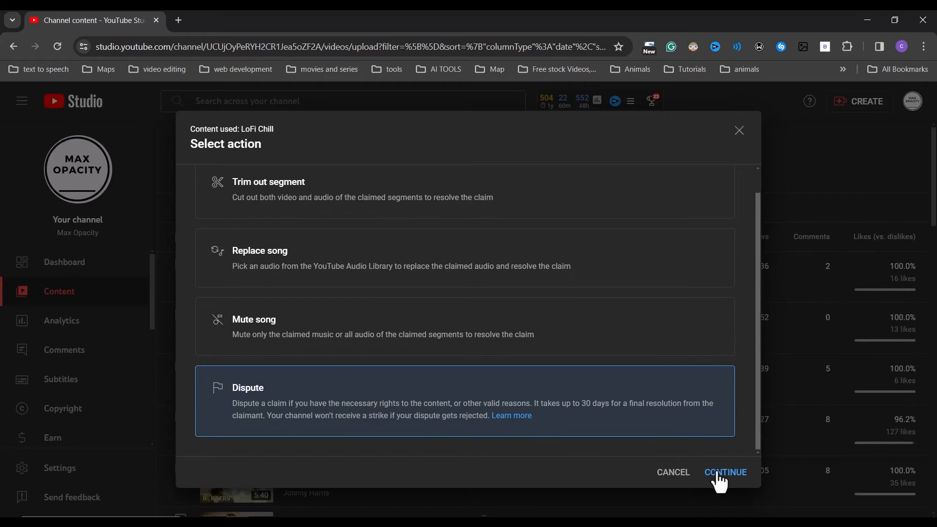
{"action": "left_click", "coordinate": [725, 472]}
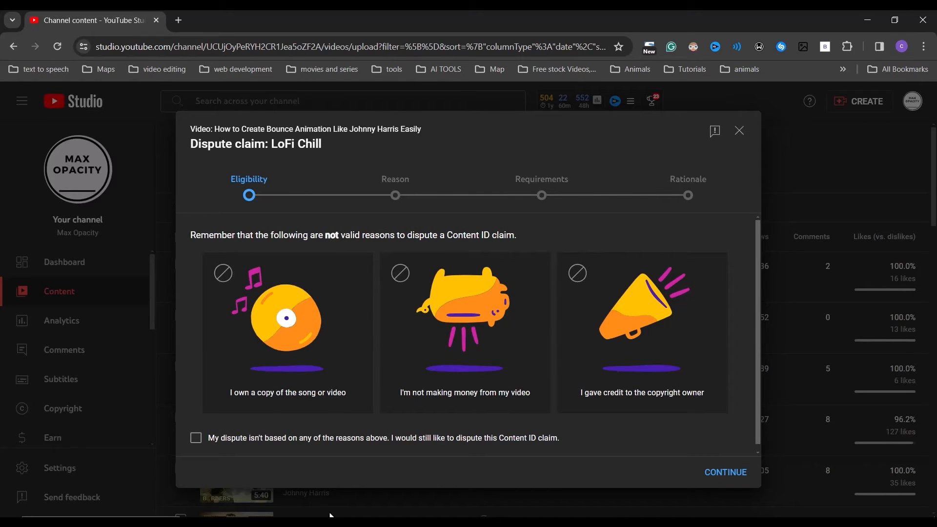
{"action": "left_click", "coordinate": [196, 437]}
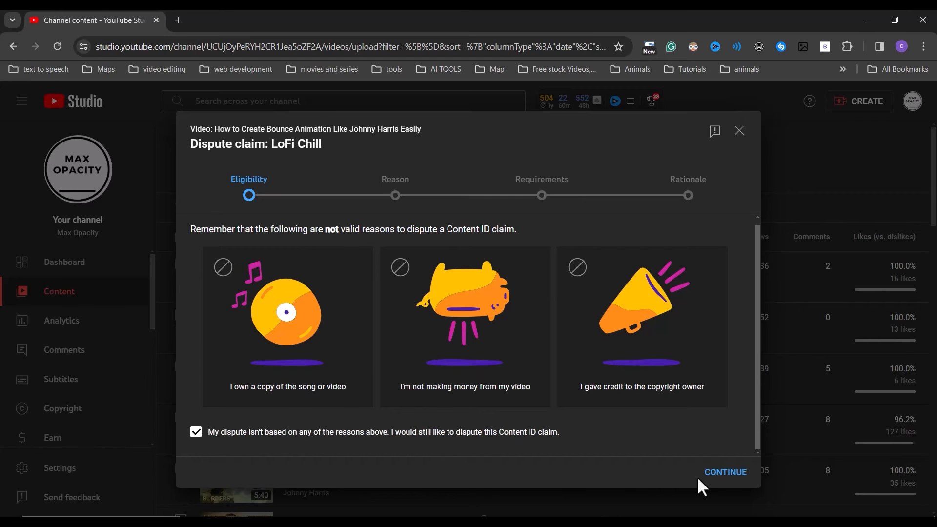
{"action": "left_click", "coordinate": [725, 472]}
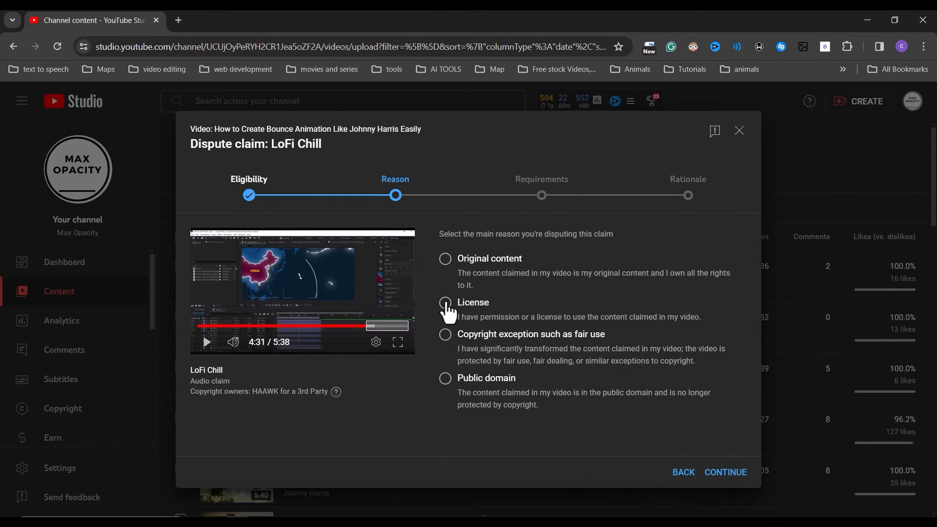
{"action": "left_click", "coordinate": [445, 303]}
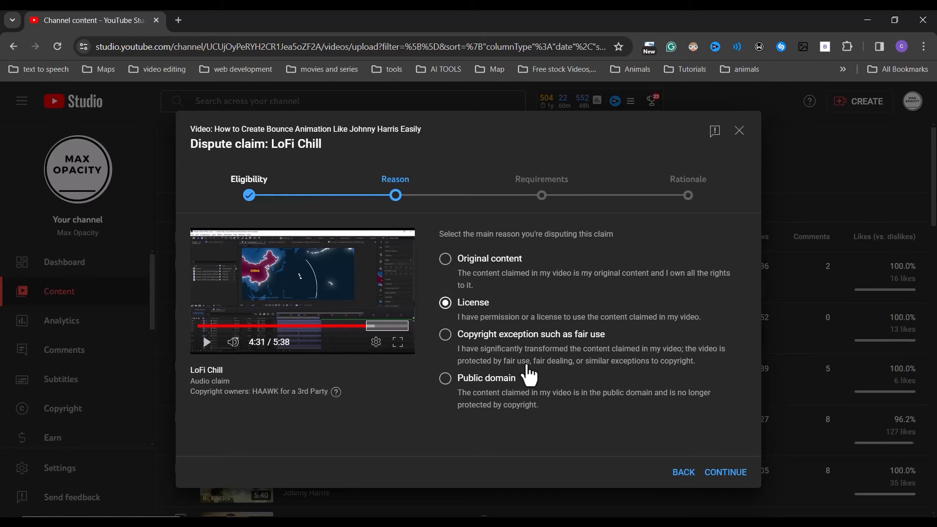
{"action": "mouse_move", "coordinate": [638, 411]}
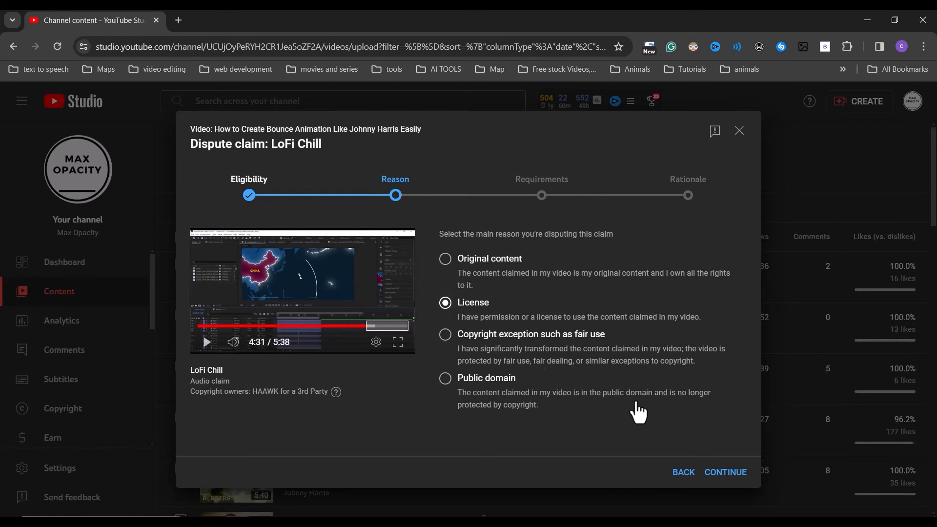
{"action": "left_click", "coordinate": [725, 472]}
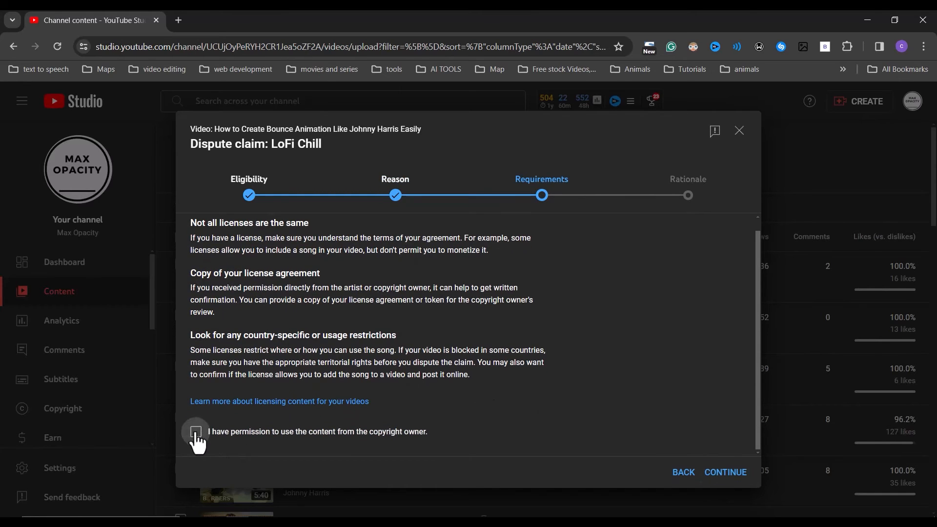
Confirm permission from the copyright owner and continue to the Rationale step.
{"action": "left_click", "coordinate": [196, 440]}
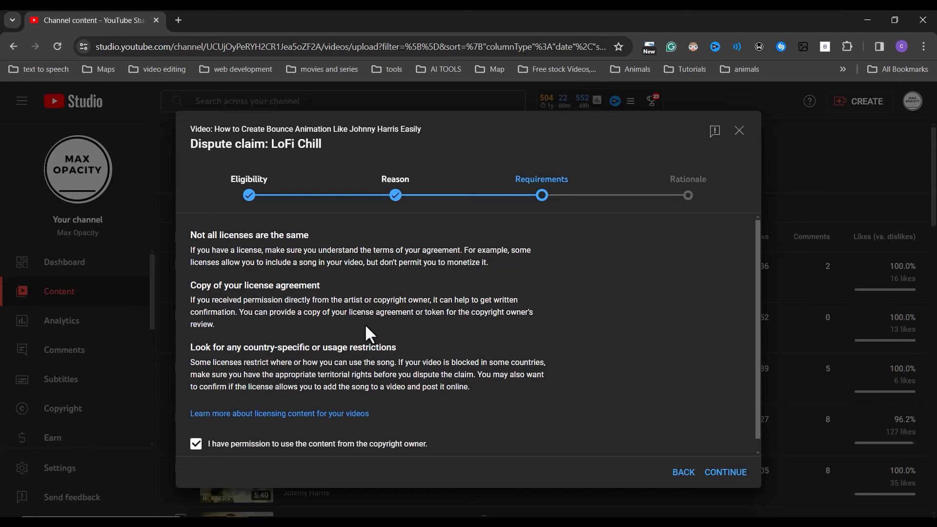
{"action": "left_click", "coordinate": [725, 472]}
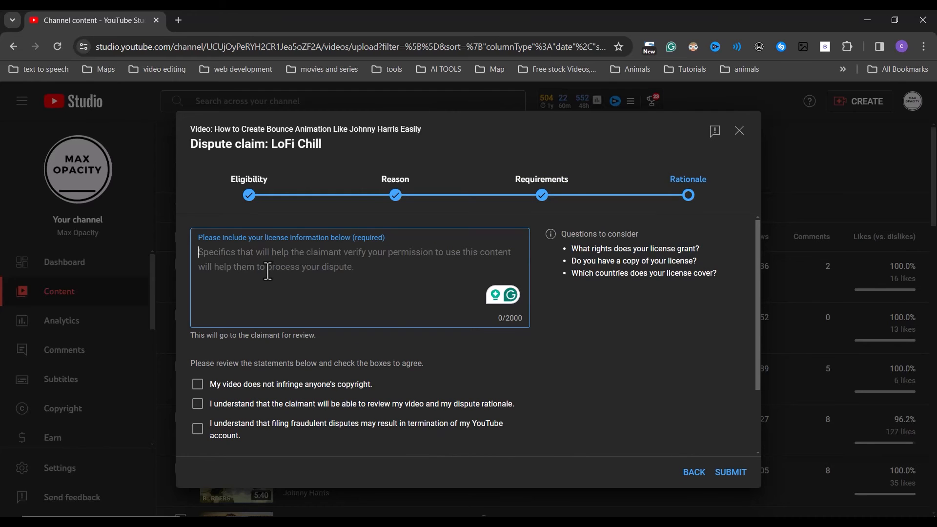
{"action": "mouse_move", "coordinate": [206, 392]}
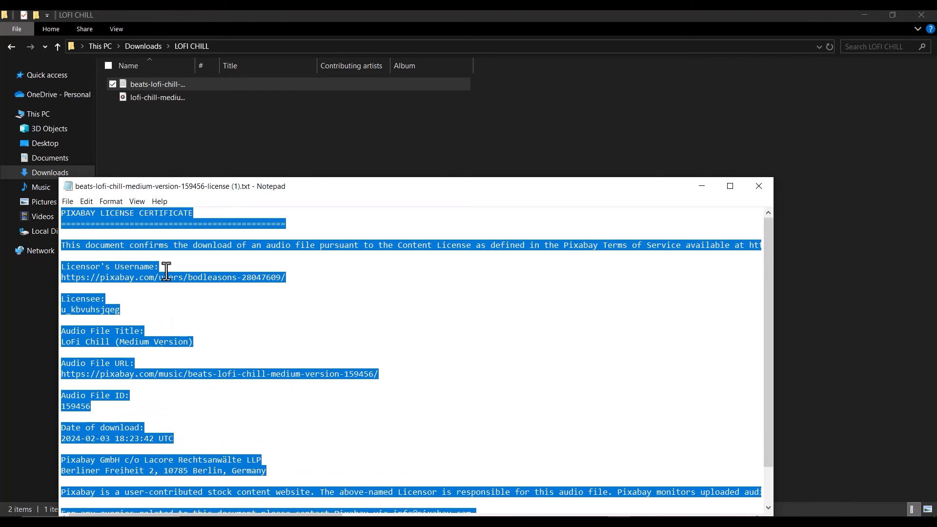
Scroll through the Pixabay license certificate text in Notepad.
{"action": "scroll", "scroll_direction": "down", "scroll_amount": 3}
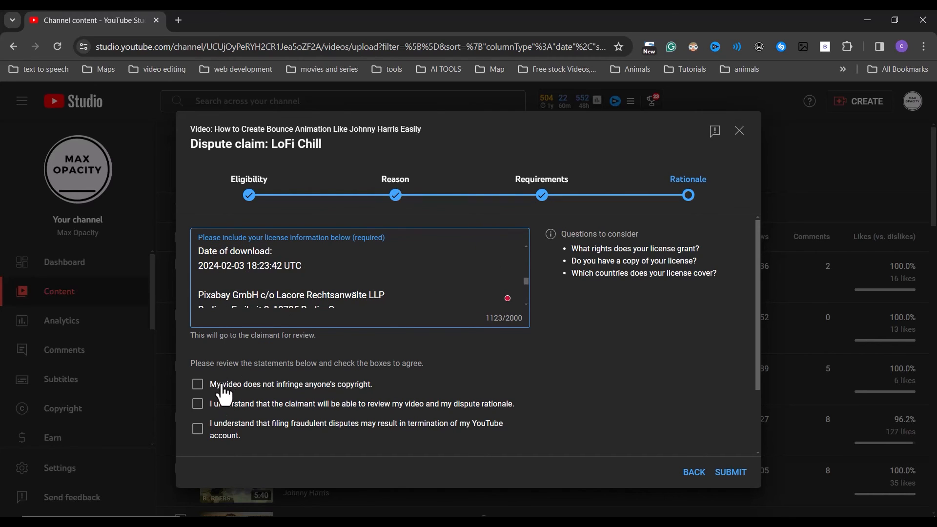
Tick the agreement statements, sign as 'ictor A' and continue to submission.
{"action": "left_click", "coordinate": [197, 384]}
{"action": "type", "text": "V"}
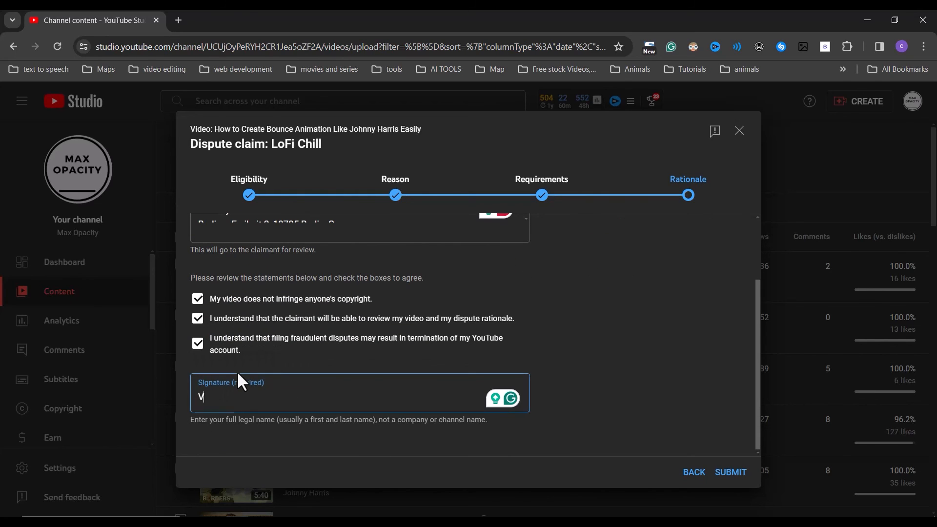
{"action": "type", "text": "ictor A"}
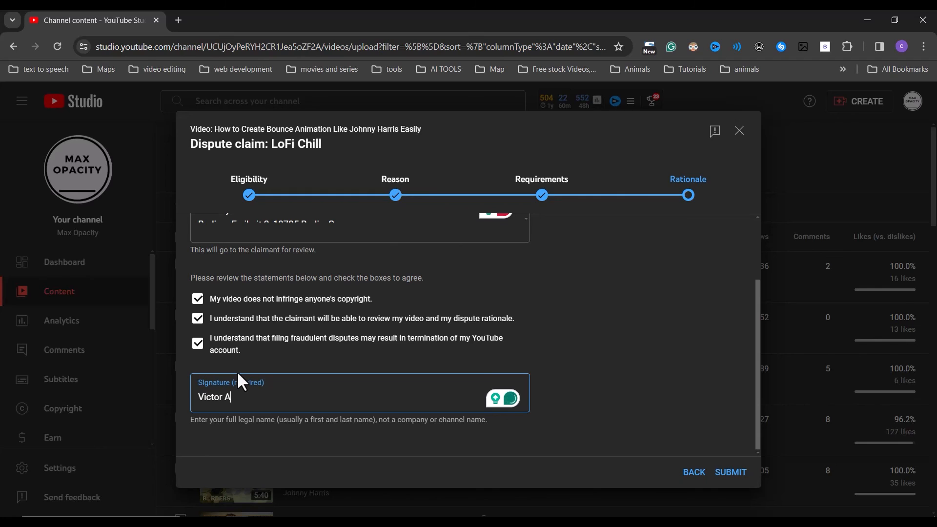
{"action": "left_click", "coordinate": [730, 472]}
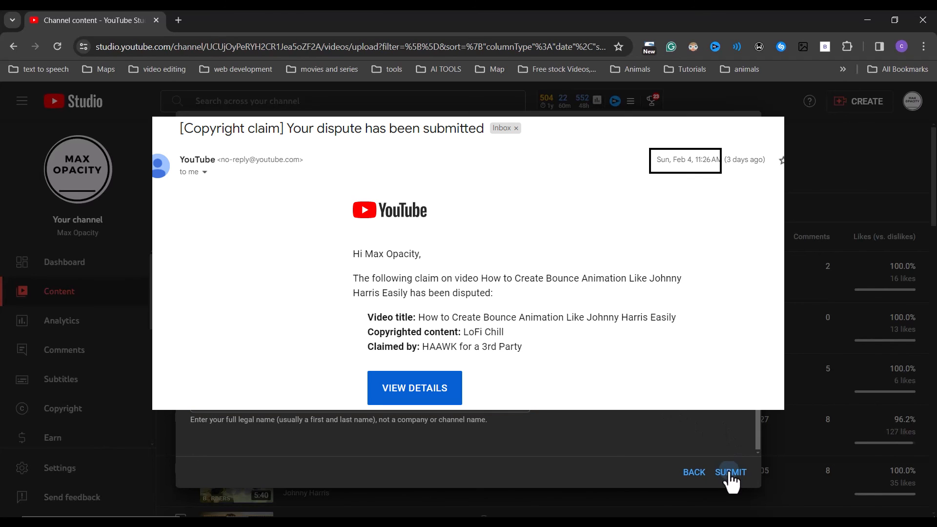
Submit the LoFi Chill dispute and view the 'Dispute submitted' confirmation.
{"action": "left_click", "coordinate": [731, 473]}
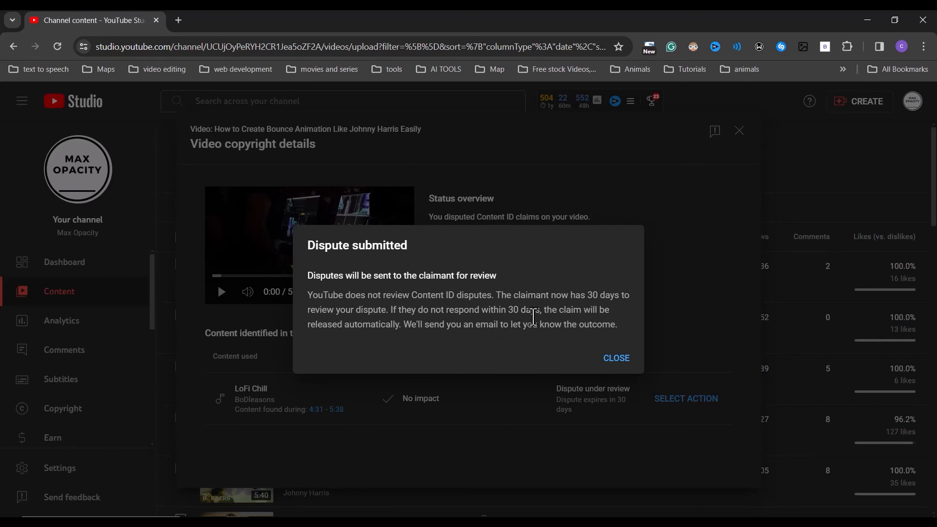
{"action": "mouse_move", "coordinate": [466, 329]}
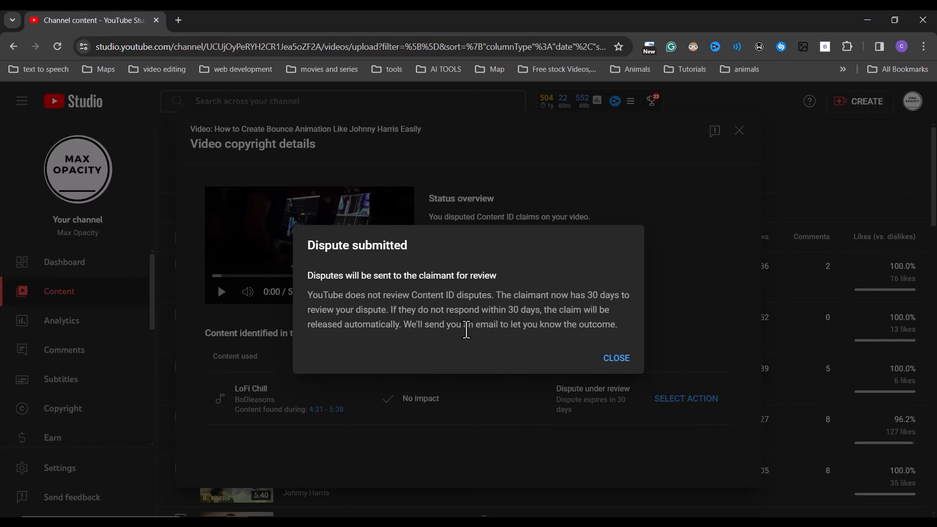